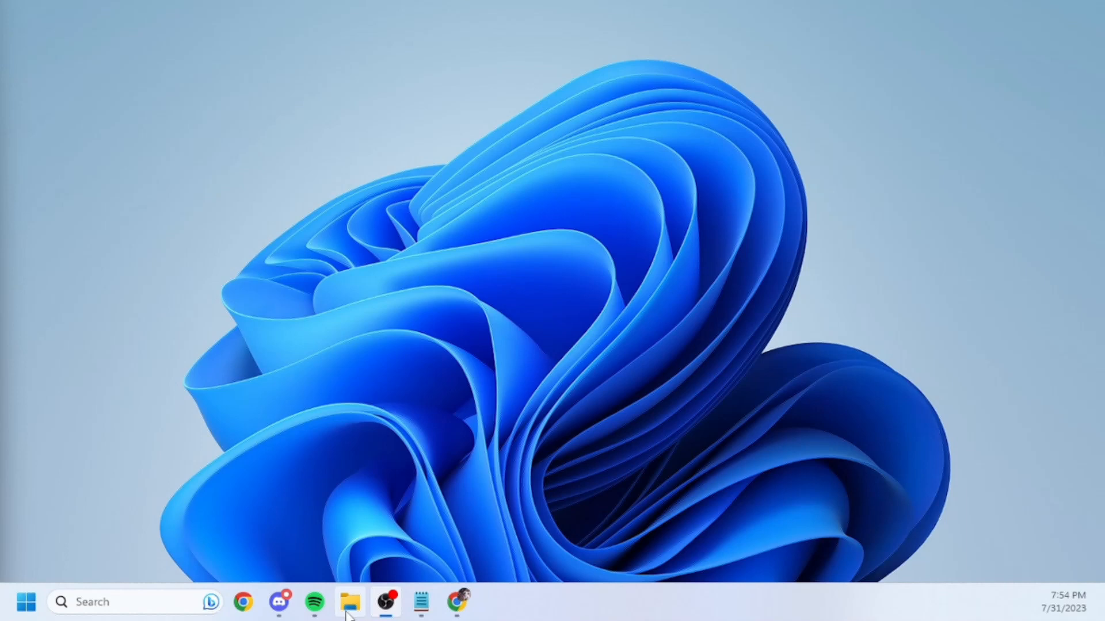
# Bring up the Properties dialog for the Windows (C:) drive from the File Explorer sidebar.
pyautogui.click(351, 613)
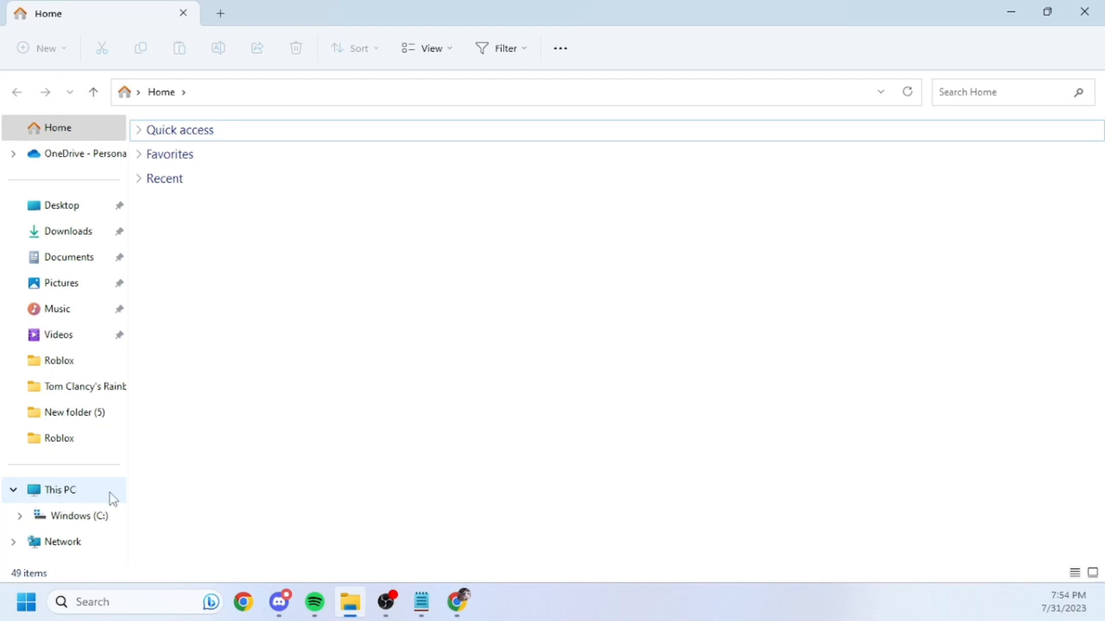
pyautogui.rightClick(69, 515)
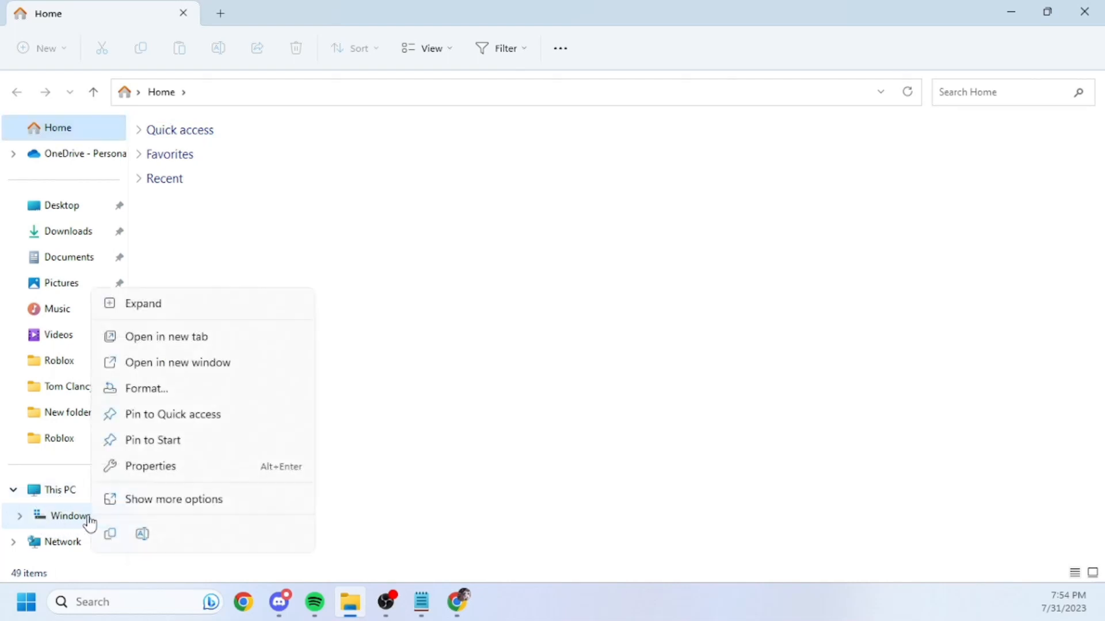
pyautogui.moveTo(142, 476)
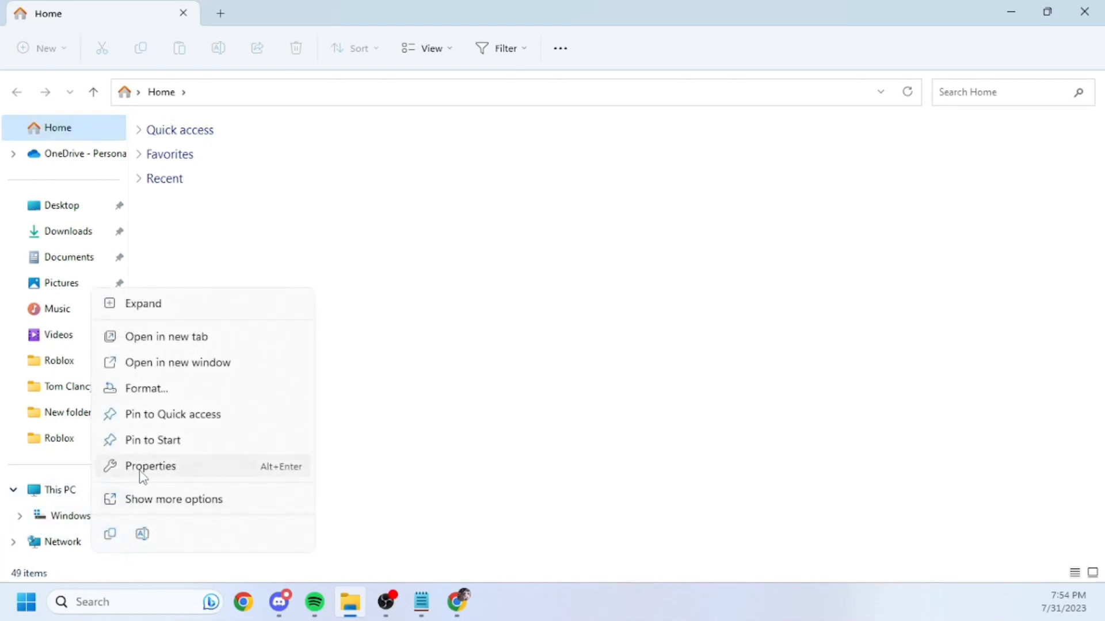
pyautogui.click(149, 466)
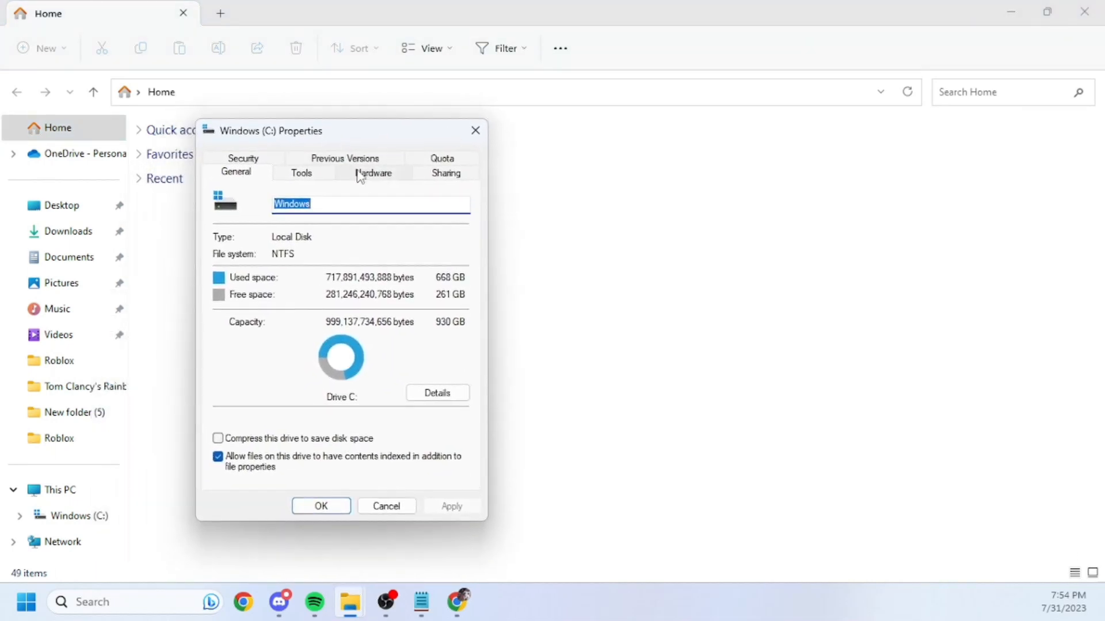
# From the Hardware list, show the device properties of the WD Green SN350 1TB disk.
pyautogui.click(373, 173)
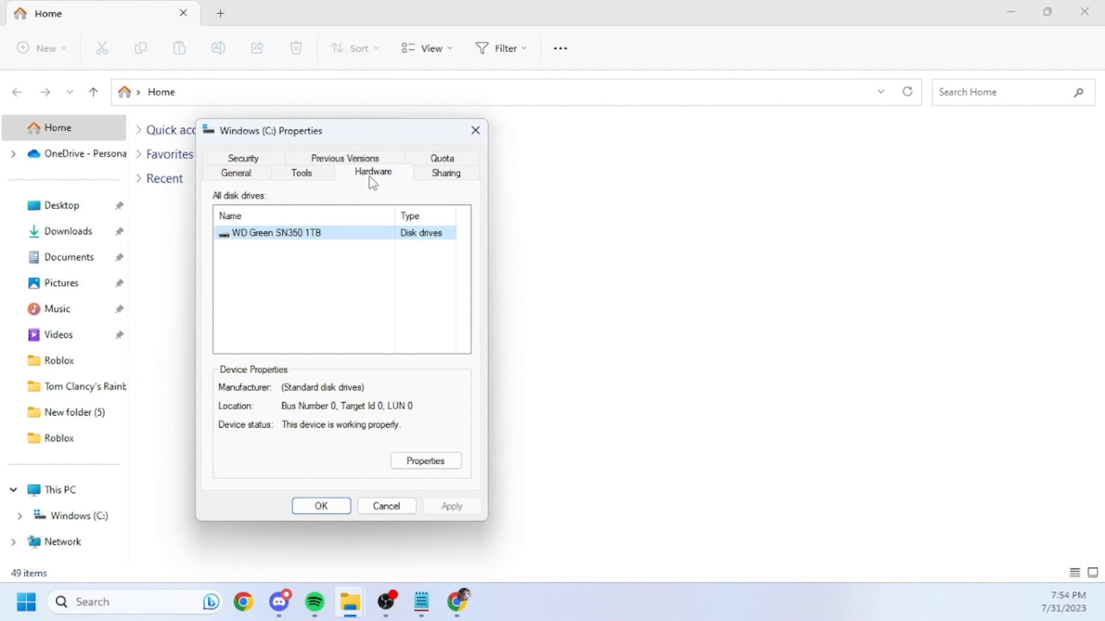
pyautogui.moveTo(322, 260)
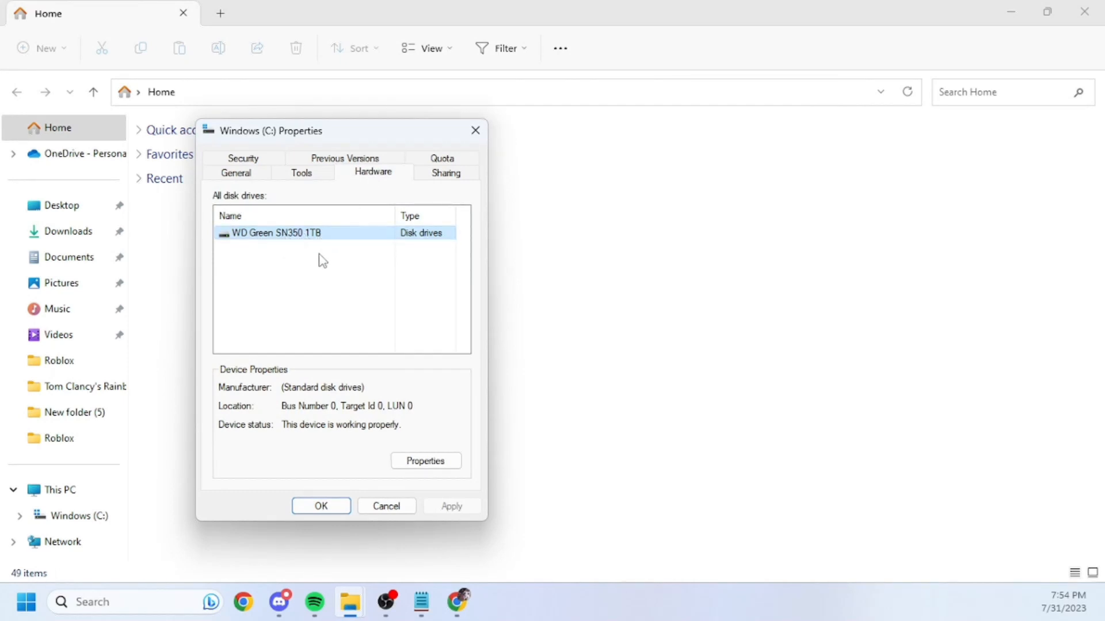
pyautogui.click(426, 460)
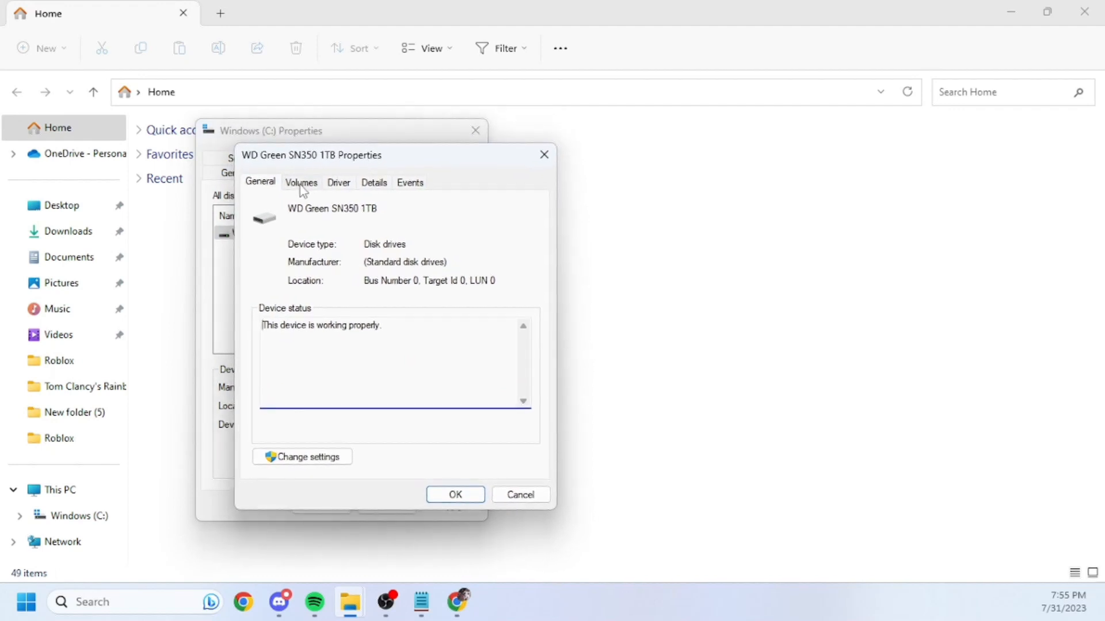
pyautogui.click(302, 182)
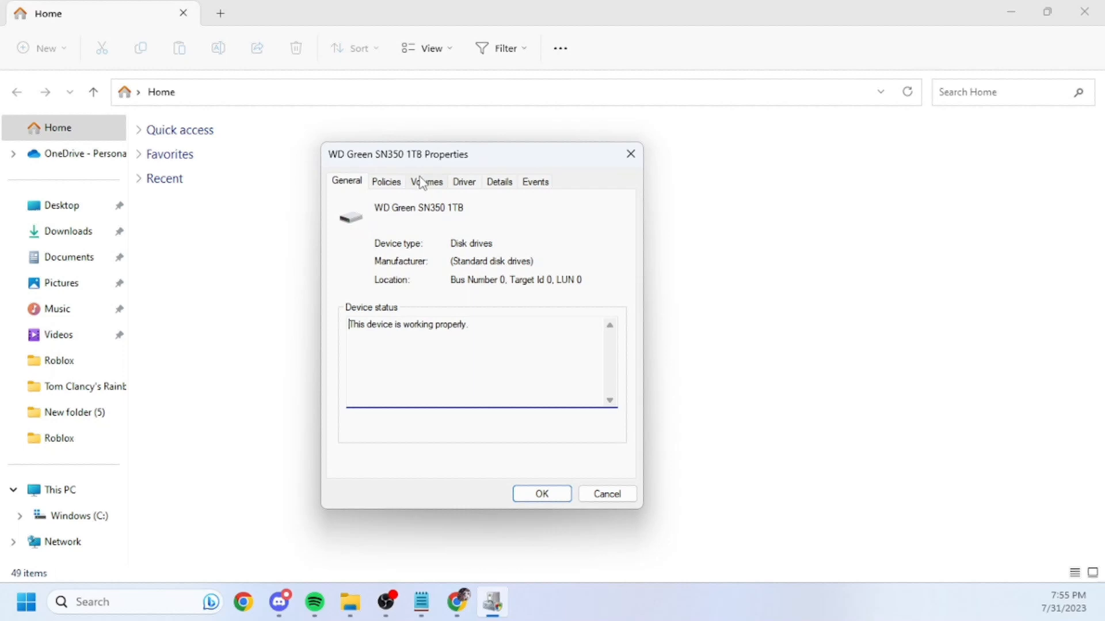
# Review the Policies write-caching checkboxes (both unchecked) and close the dialogs with OK.
pyautogui.click(387, 182)
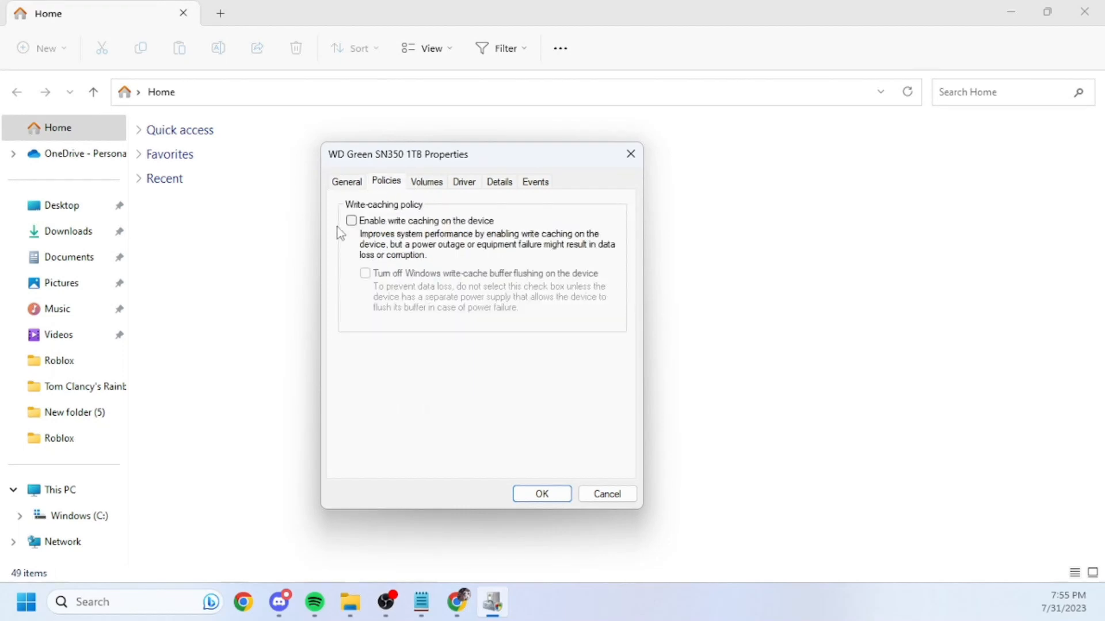
pyautogui.moveTo(381, 277)
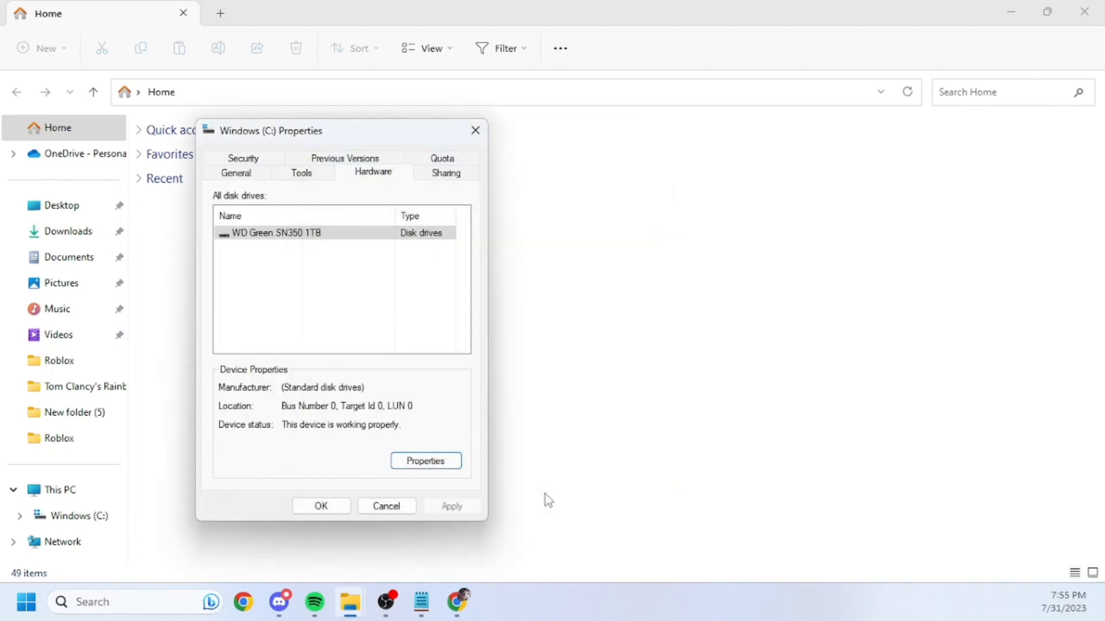
pyautogui.click(387, 507)
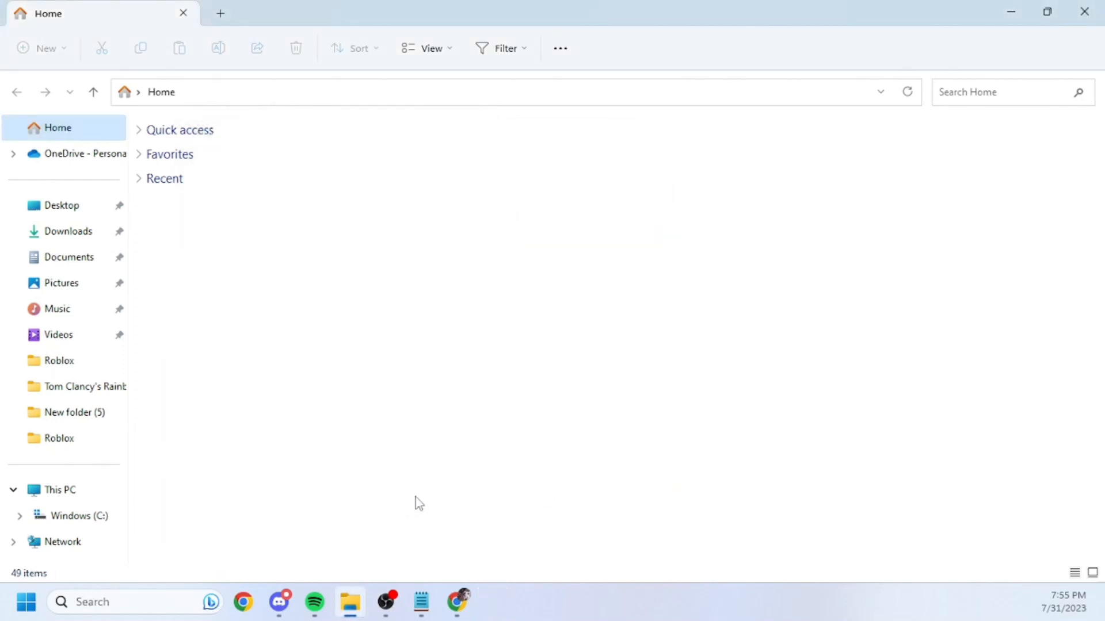